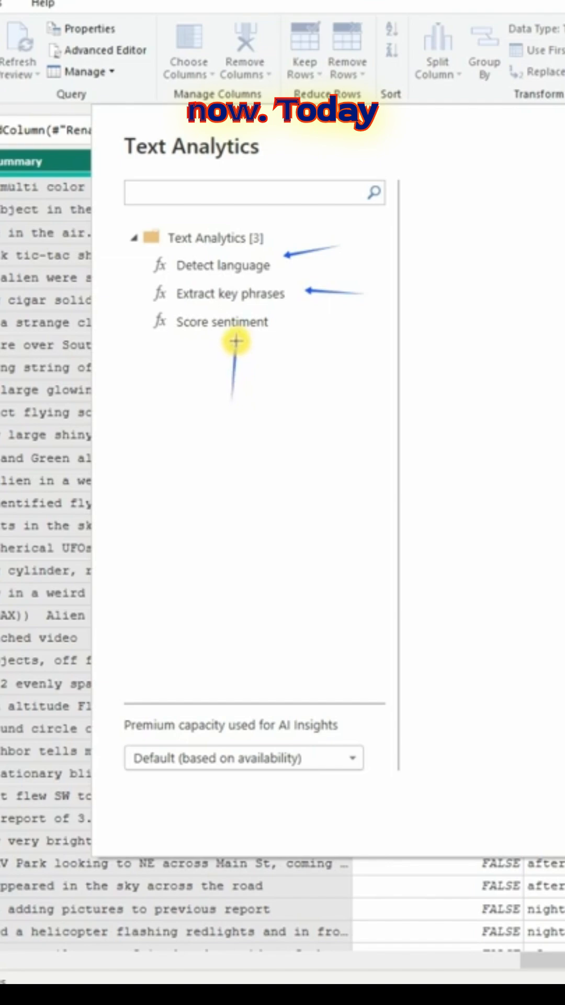
mouse_move(197, 661)
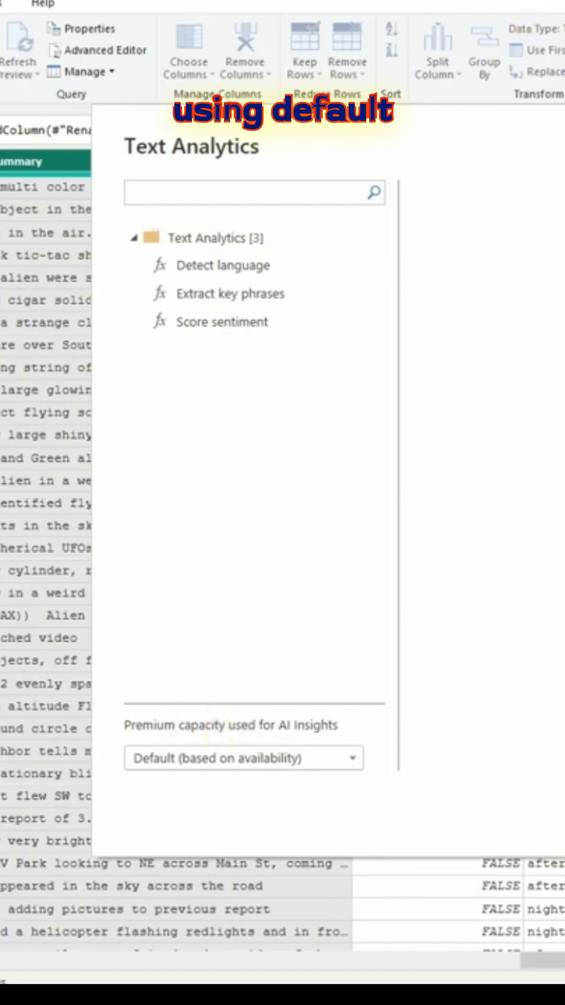
- Choose the Score sentiment function with the summary column as its text input
left_click(229, 321)
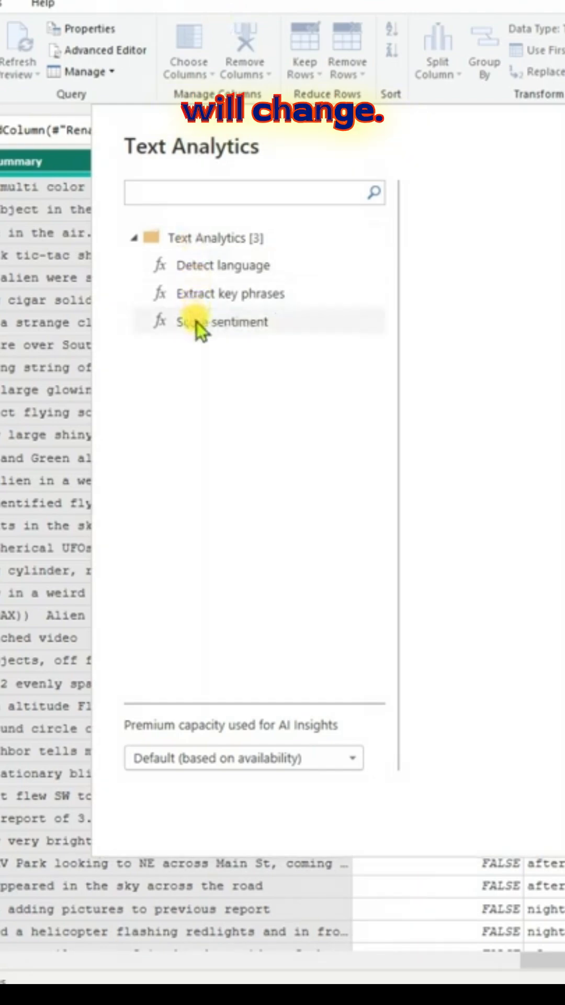
left_click(224, 321)
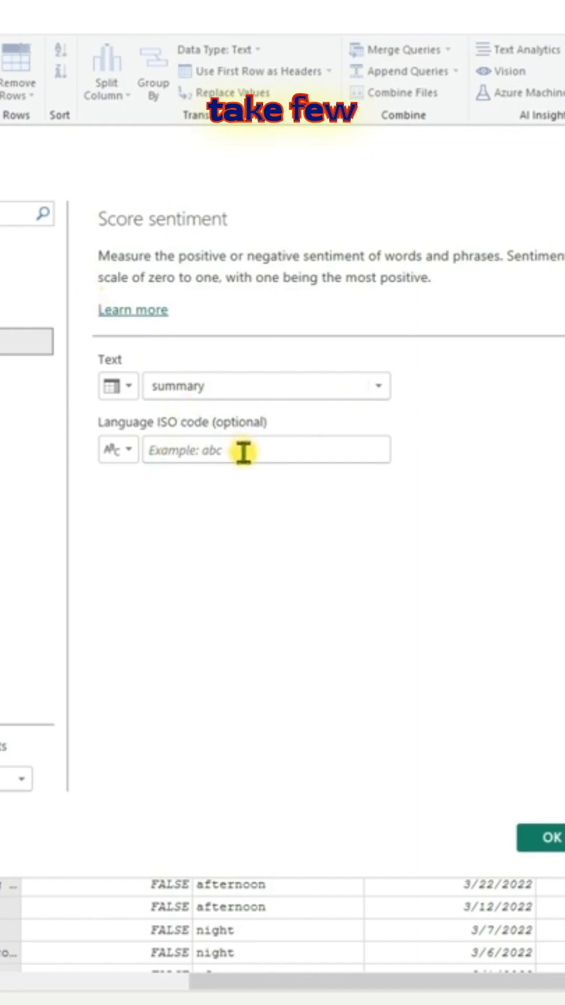
mouse_move(468, 730)
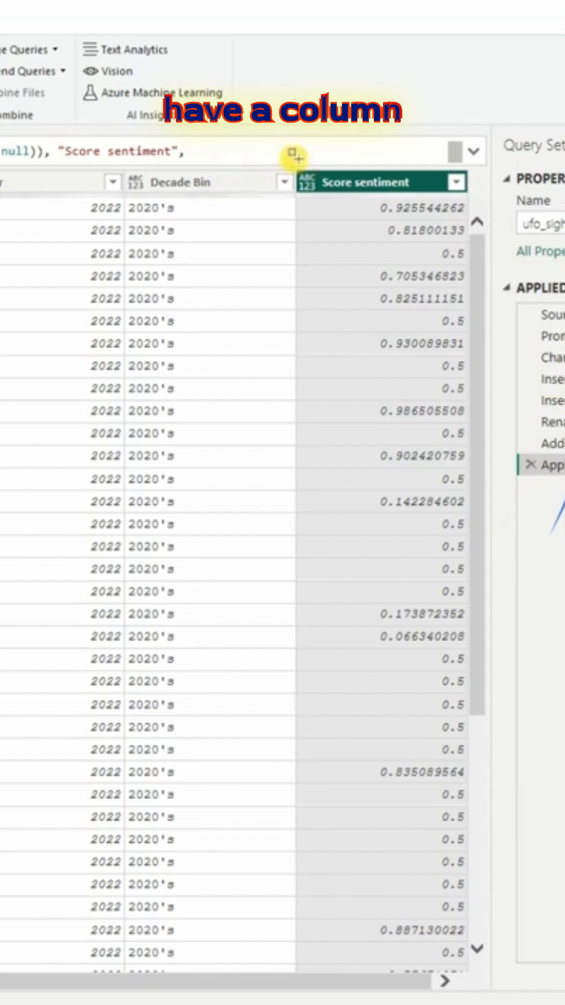
- Close & Apply so ufo_sightings shows the filled Score sentiment column
left_click(365, 182)
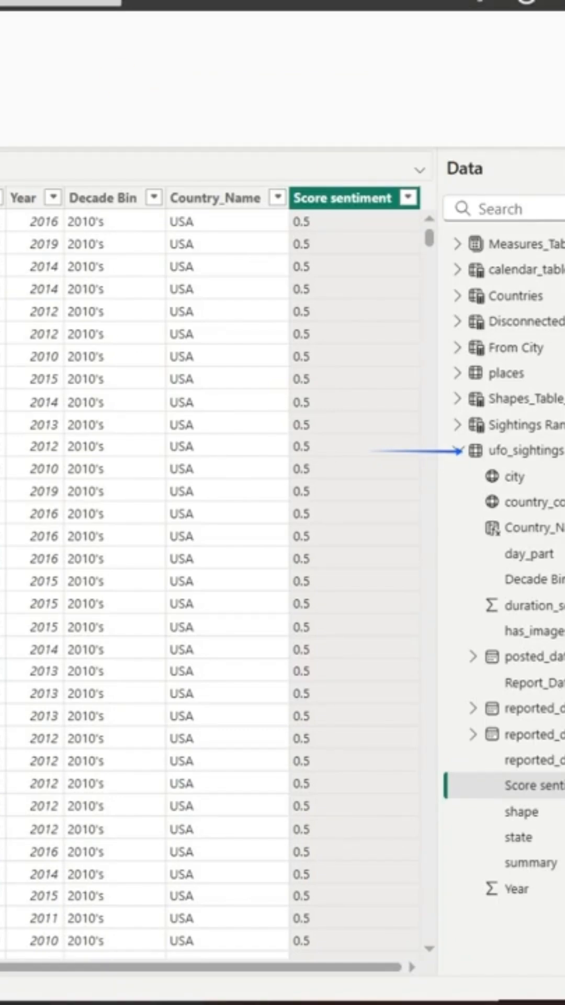
- Add a Sentiment Type column labelling scores Positive, Neutral (0.5) or Negative via DAX
left_click(309, 186)
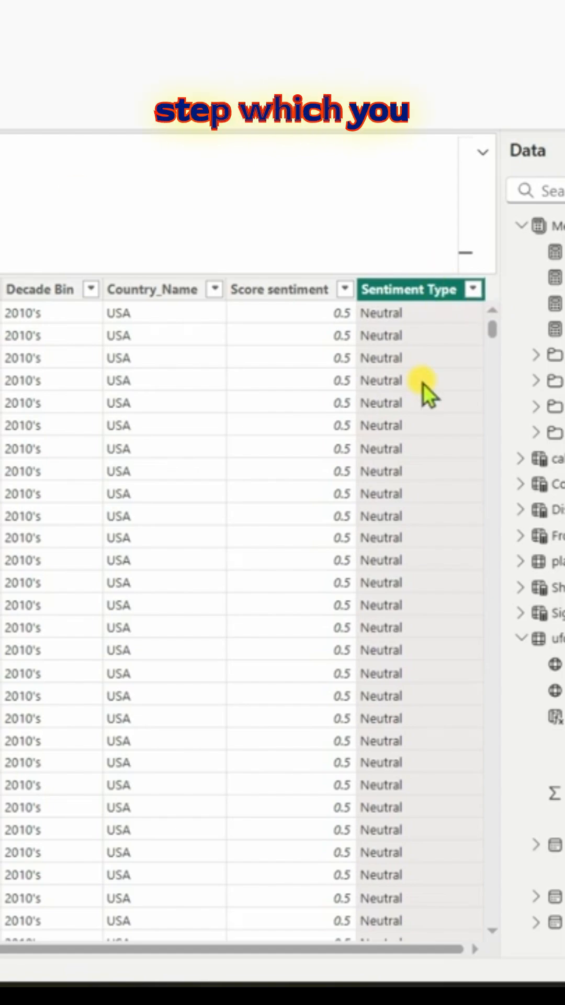
- Show the Sentiment Type filter list confirming Negative, Neutral and Positive values
left_click(473, 289)
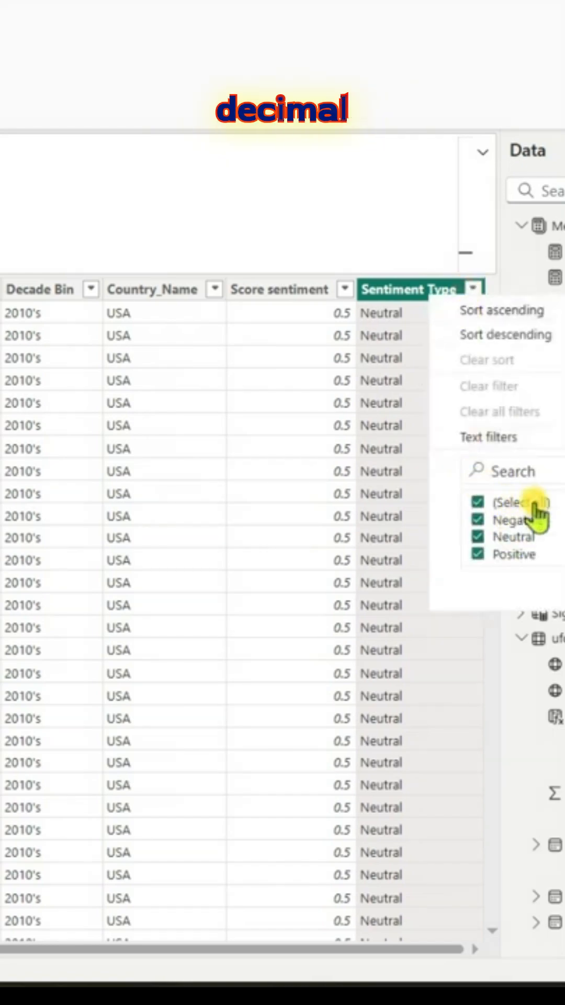
left_click(474, 289)
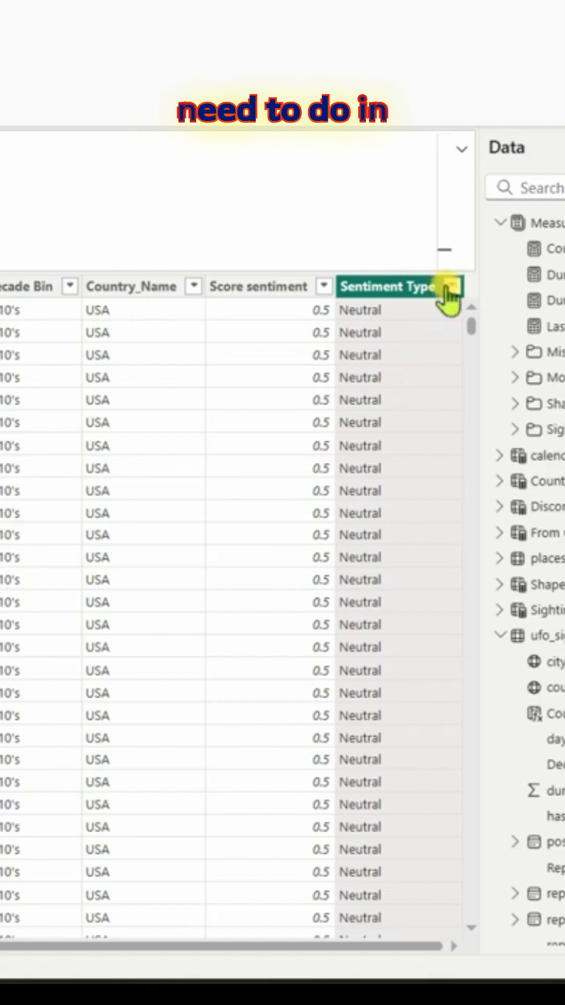
left_click(453, 286)
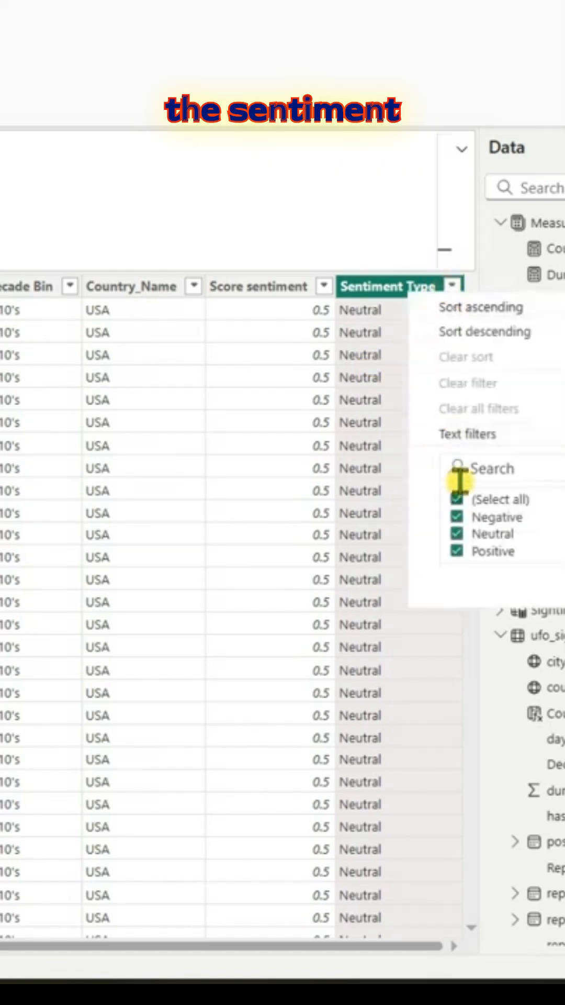